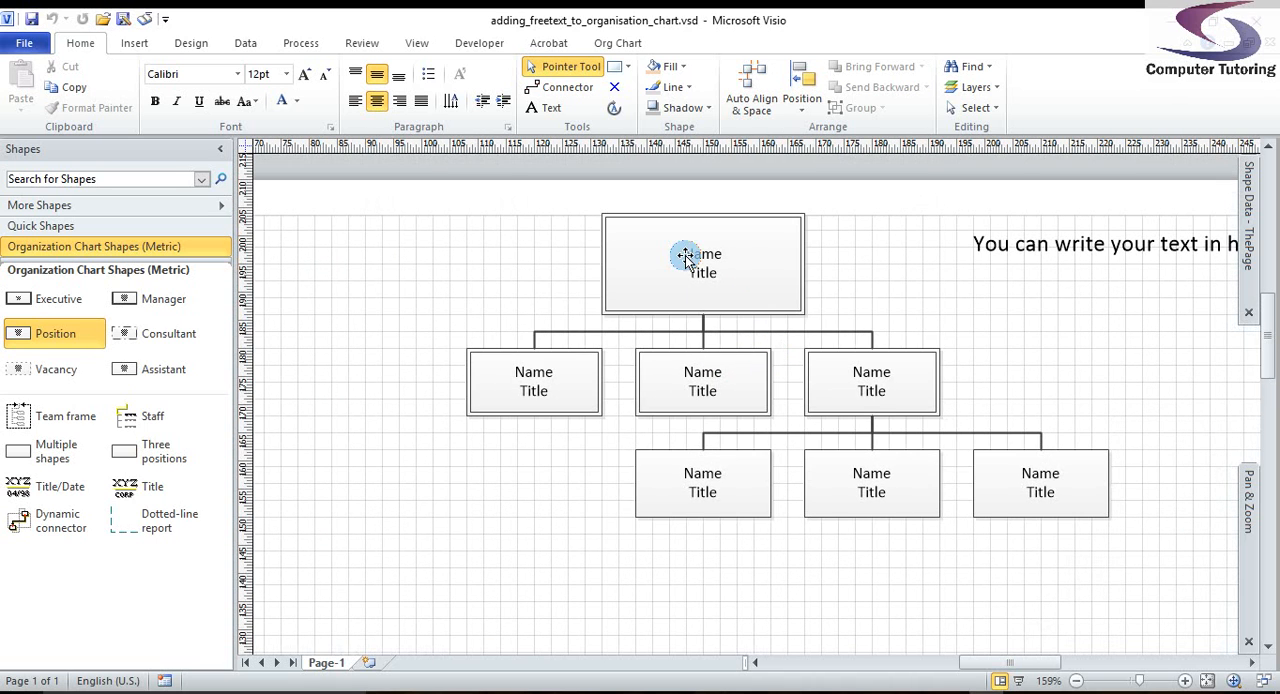
Label the top org chart box 'A Boss' with title 'CEO'
click(703, 263)
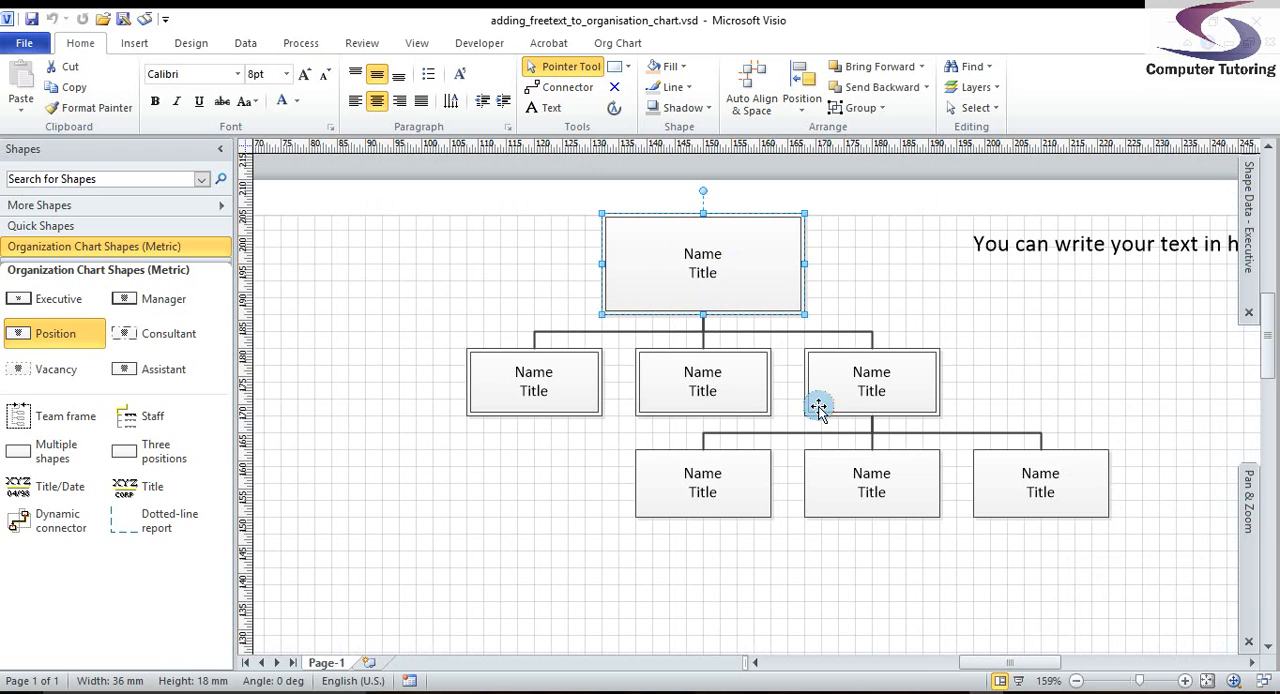
text(A Boos)
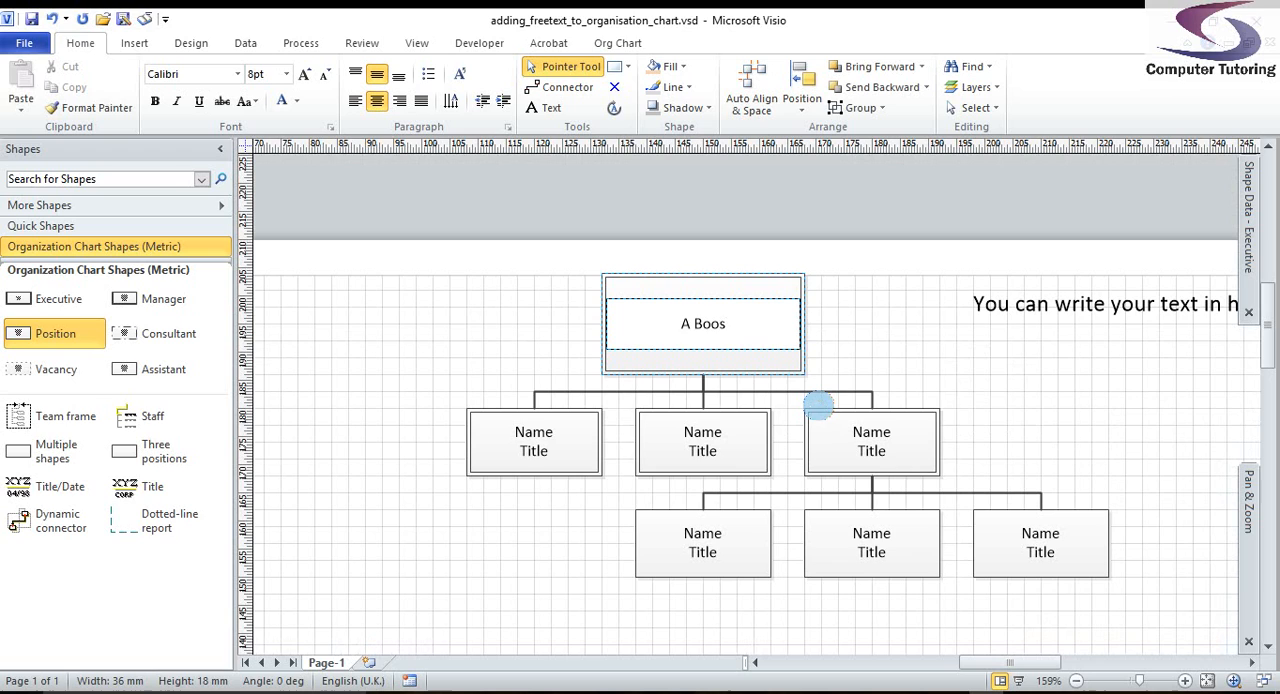
text(A Boss)
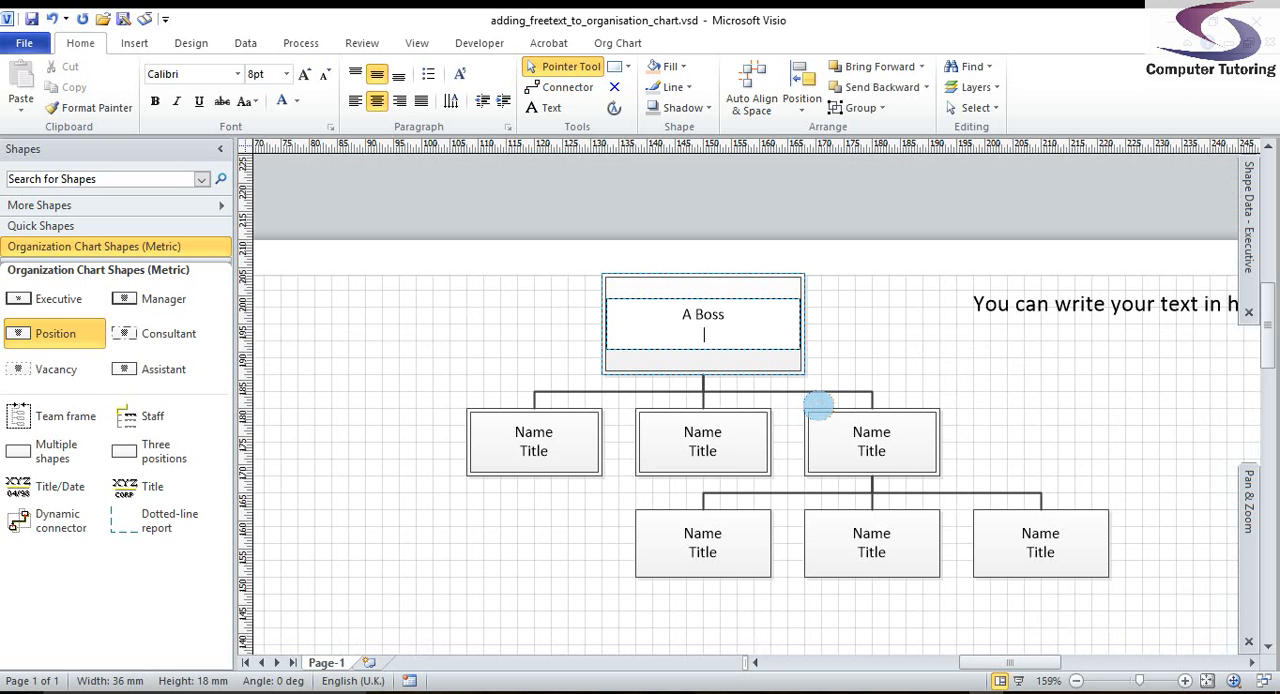
text(CEO)
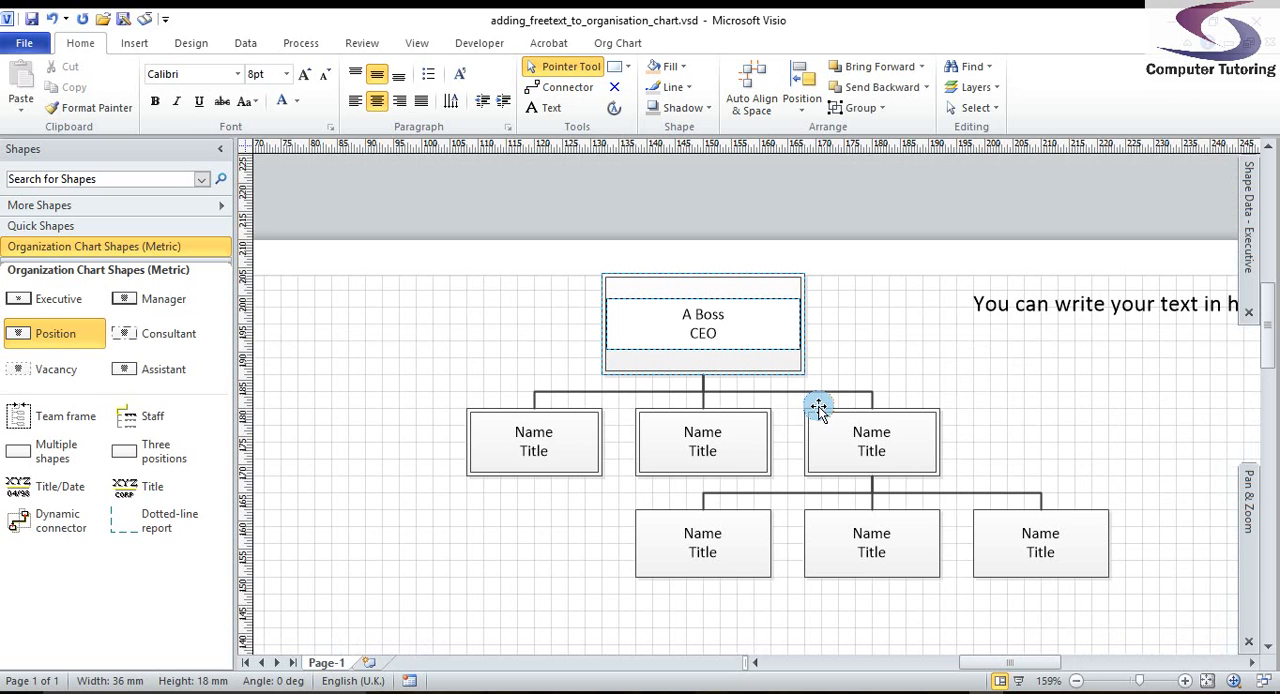
Label the left second-level box 'S Manager' with title 'Marketing'
click(533, 442)
text(S M)
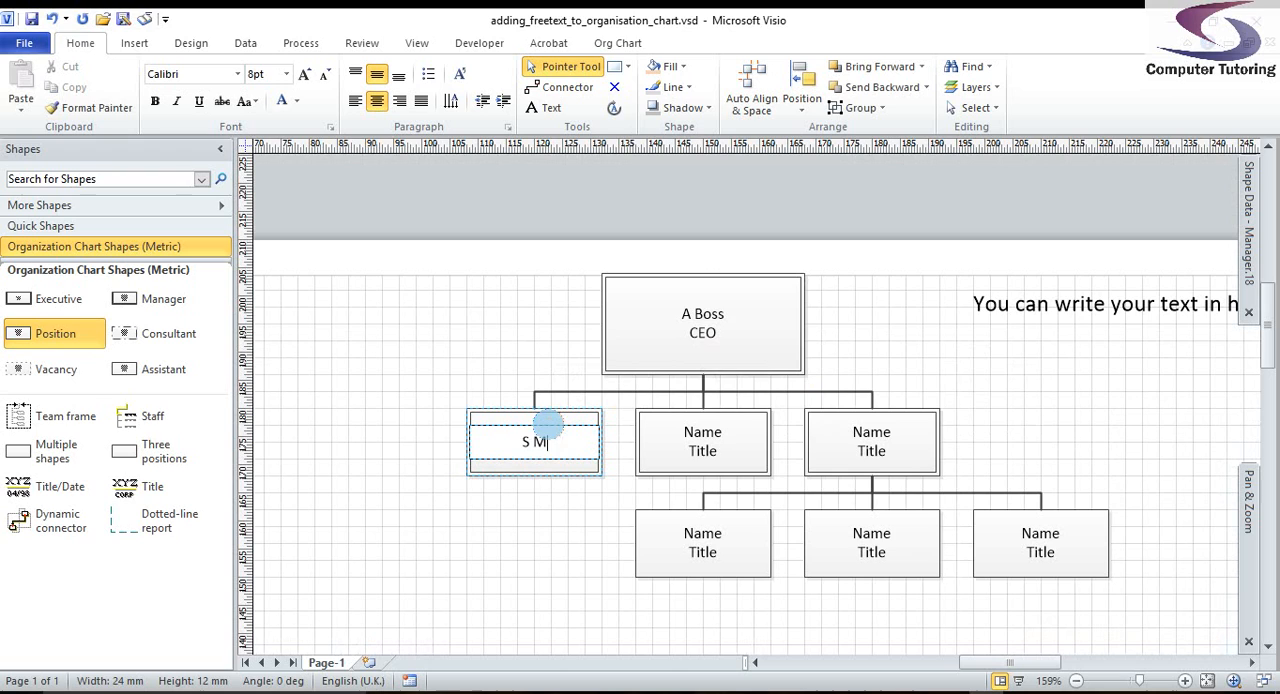
text(anager)
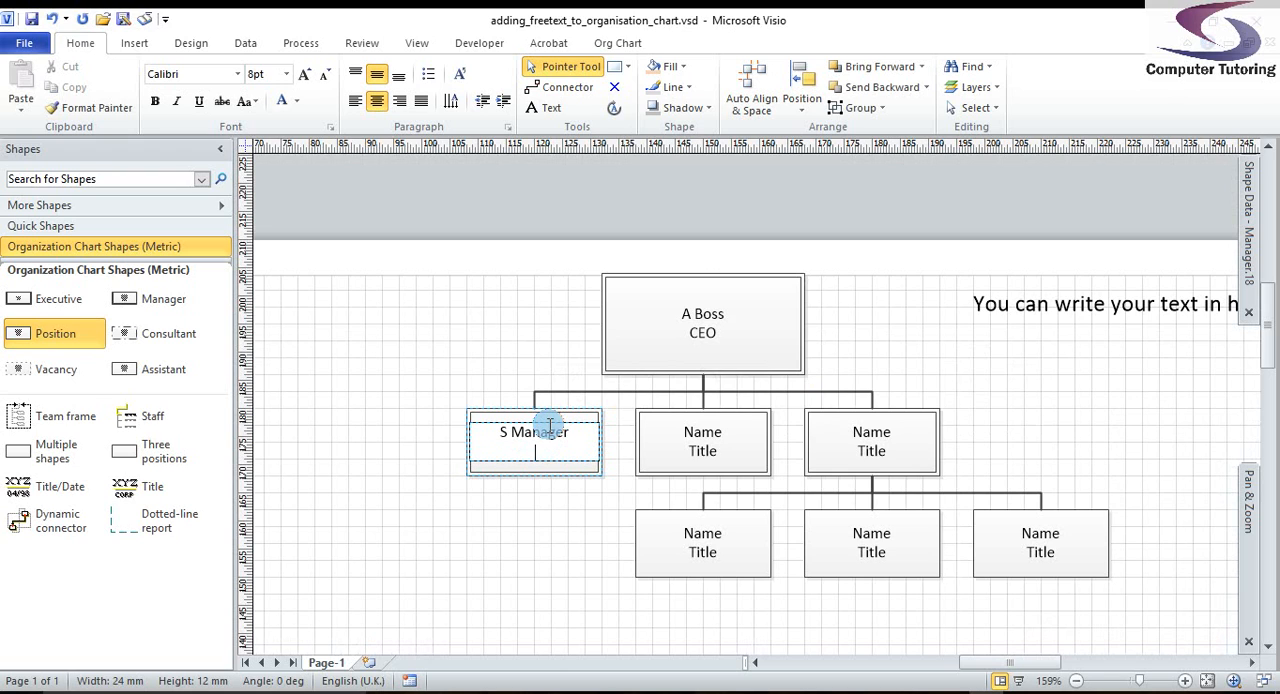
text(Marketing)
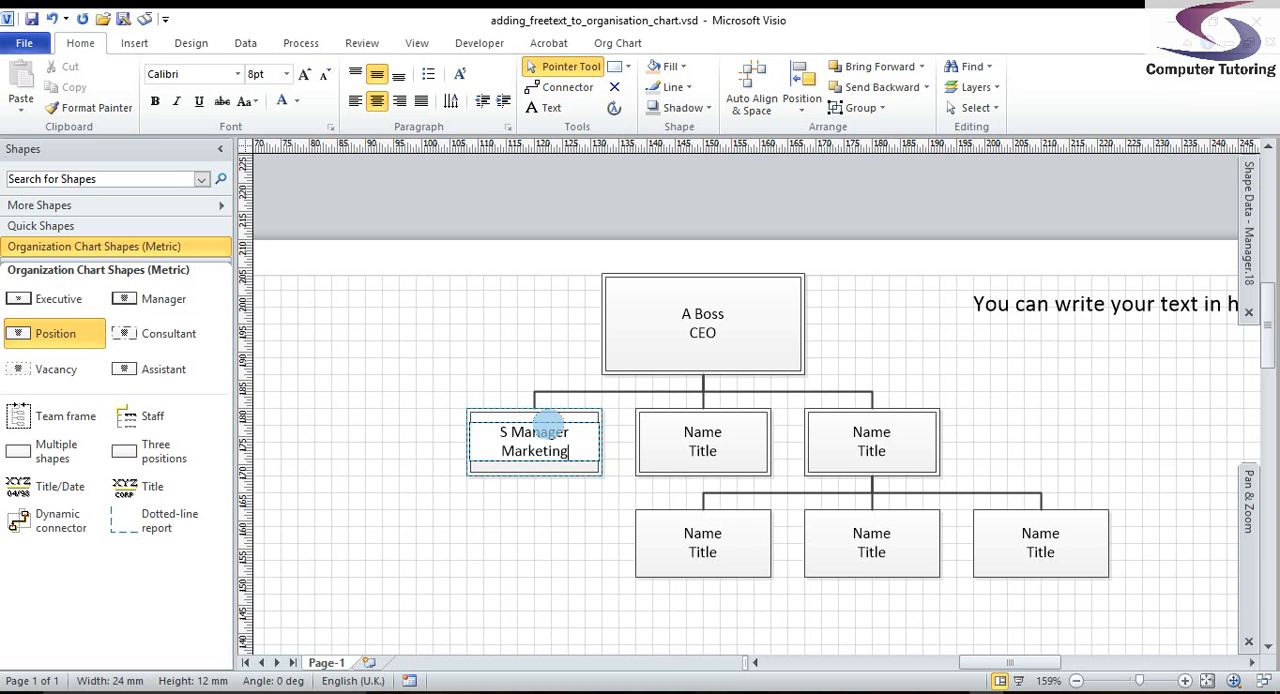
Label the middle second-level box 'A Jones' with title 'Sales'
click(702, 442)
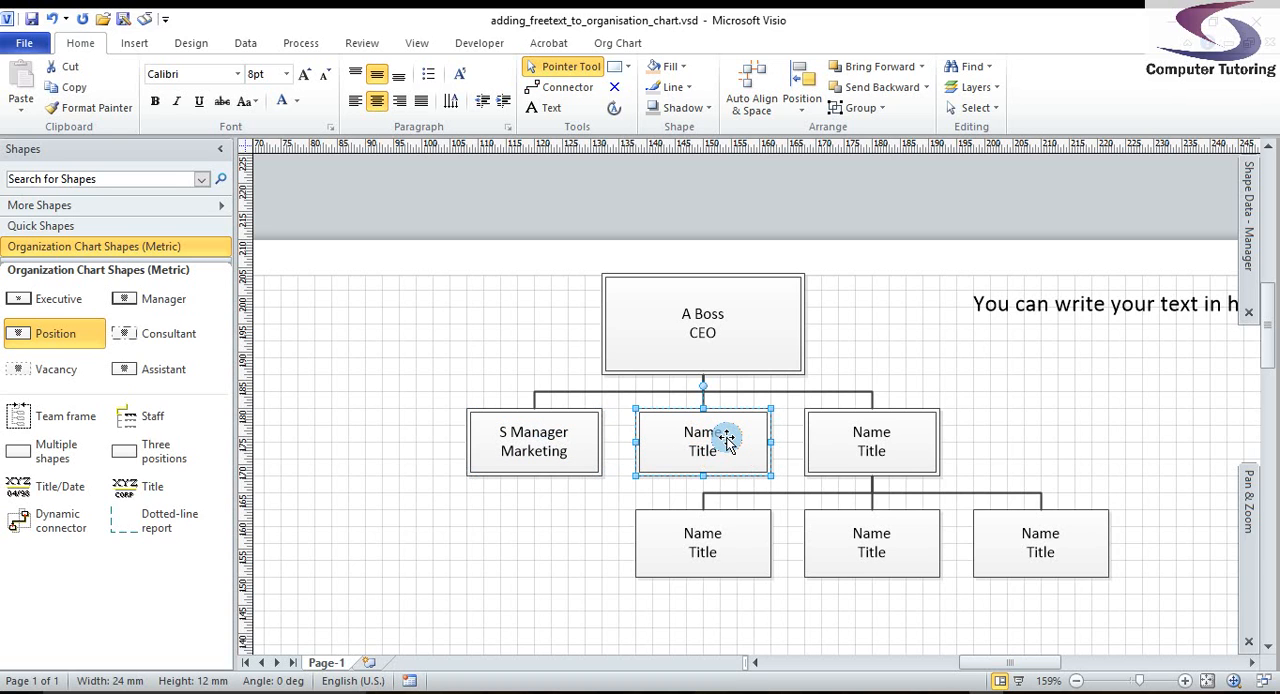
text(A Jones)
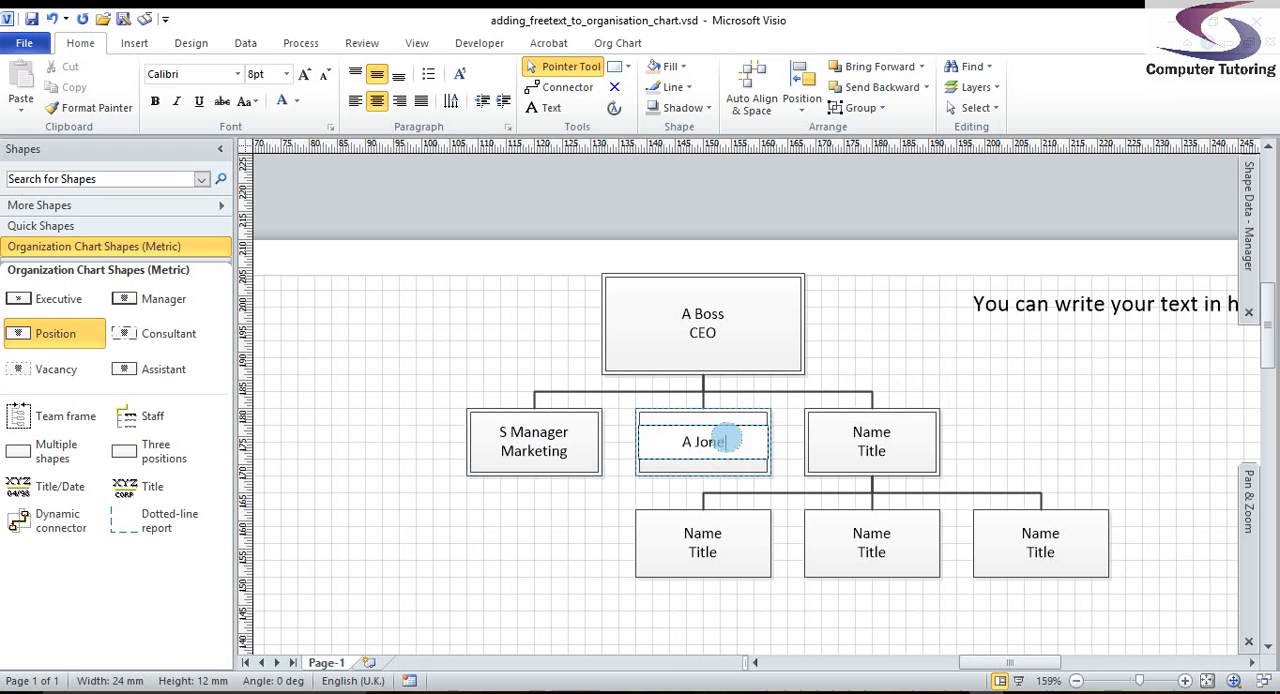
text(Sales)
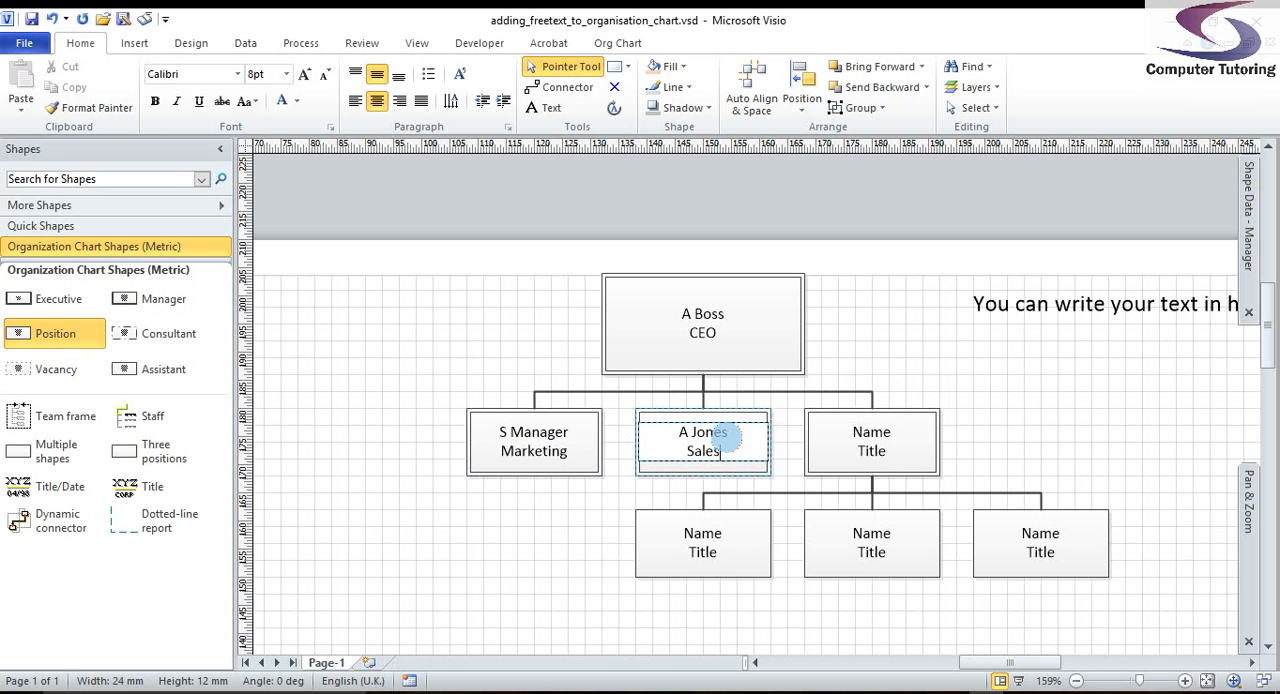
Label the right second-level box 'P Berkeley' with title 'Manufacturing'
click(870, 442)
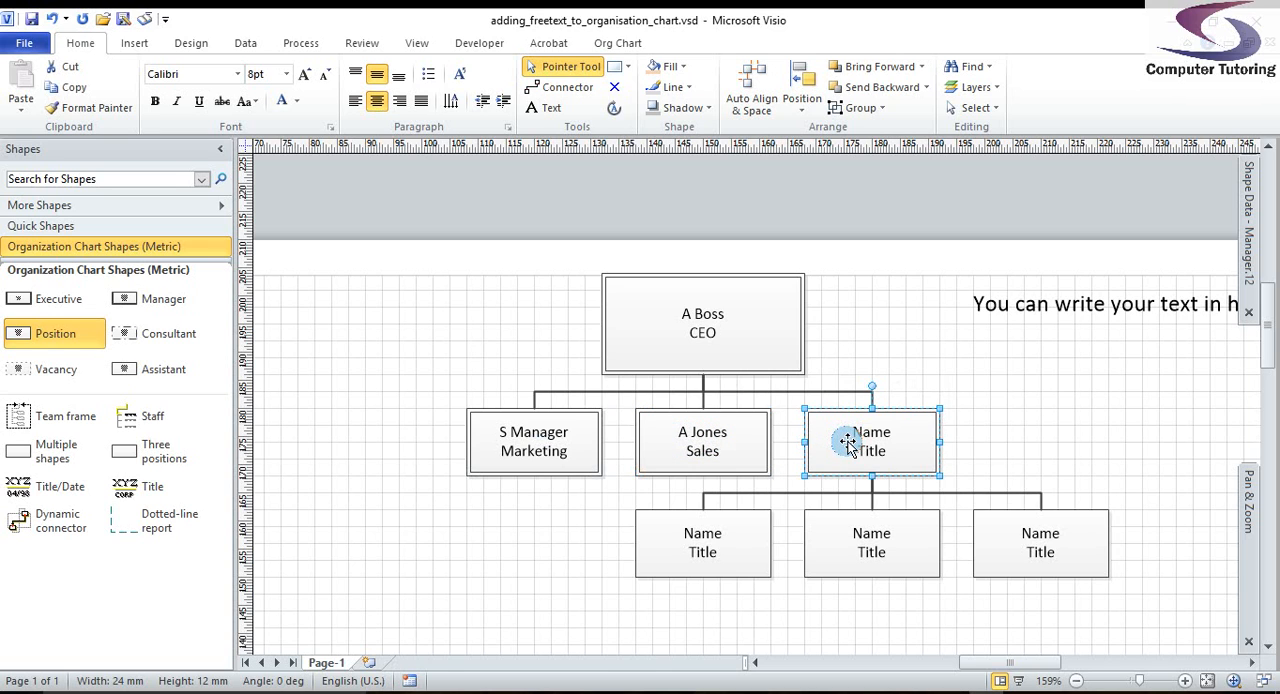
text(P Berkely)
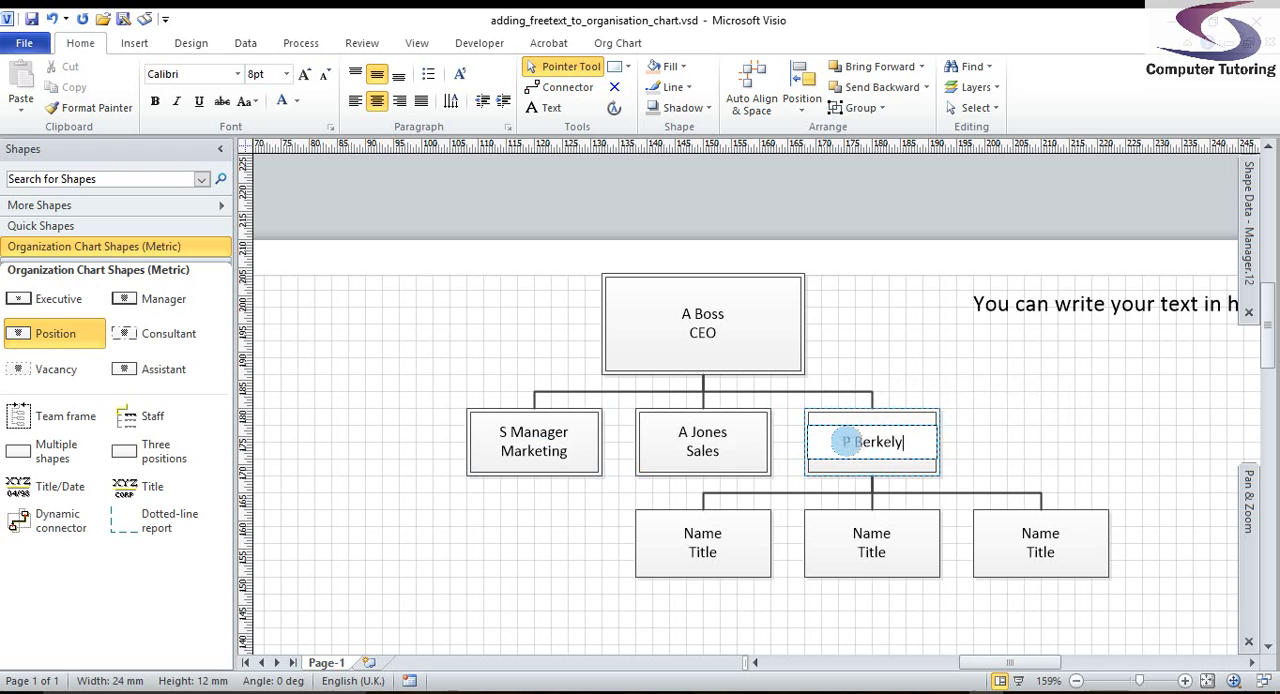
text(ey)
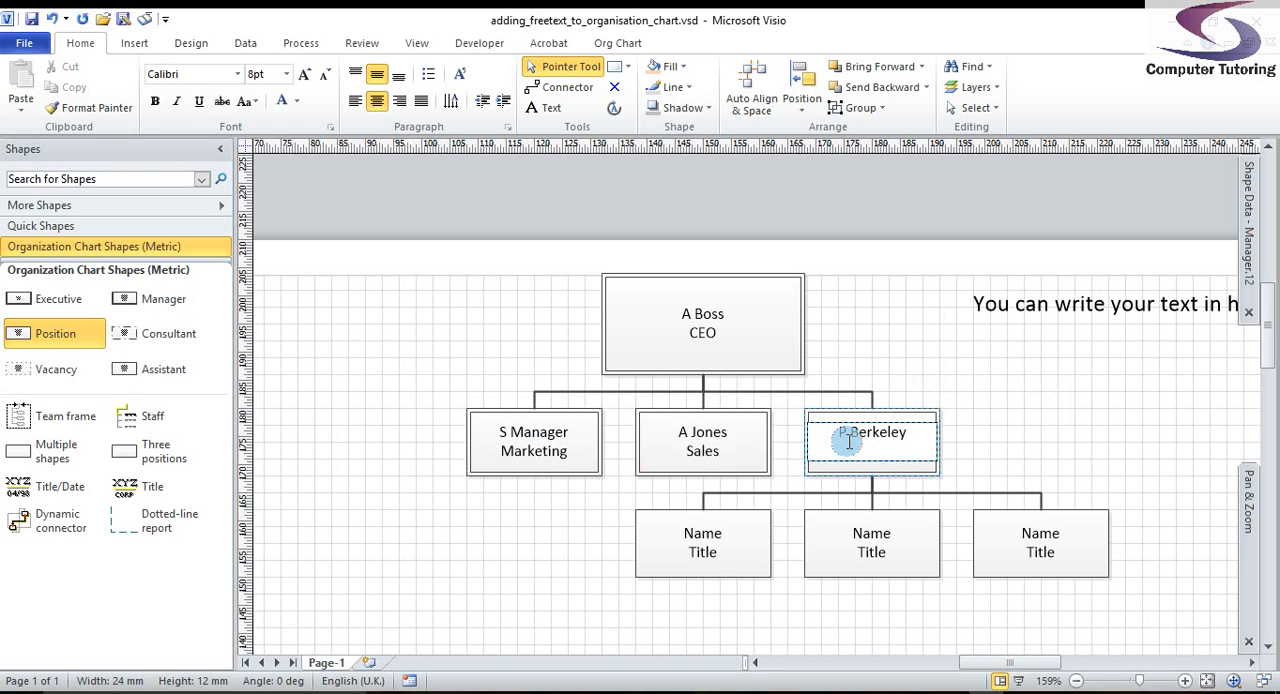
text(Manufacturing)
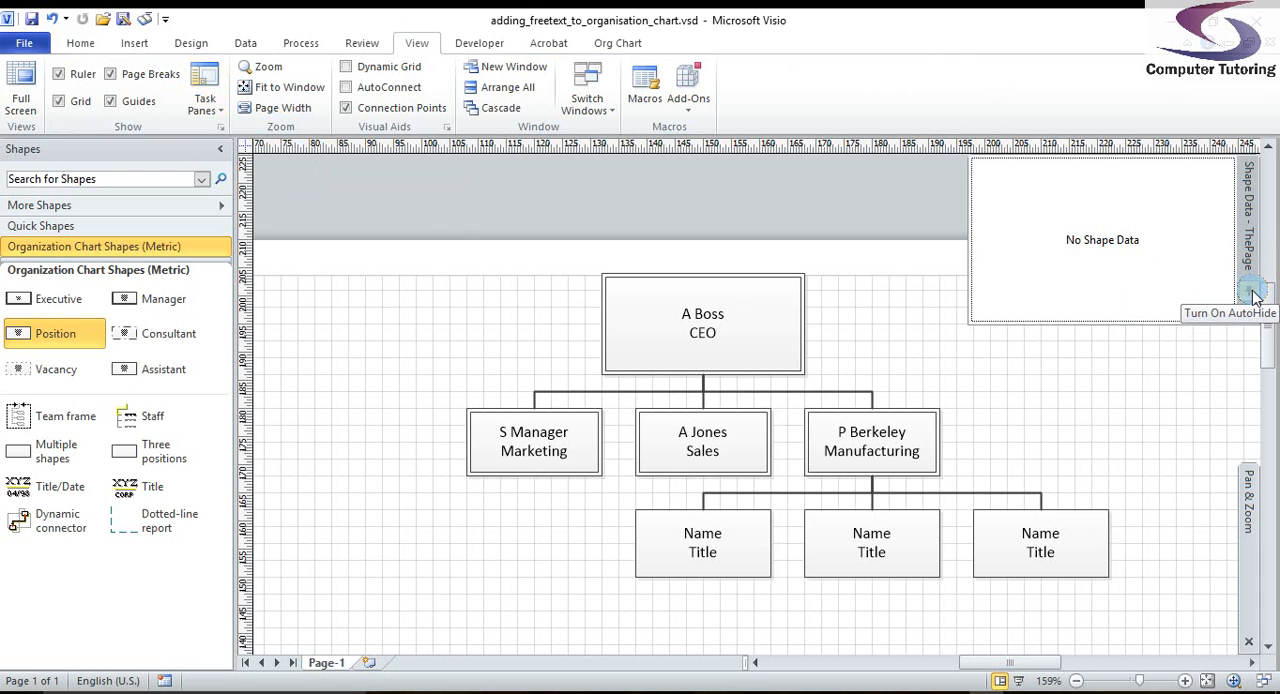
click(702, 322)
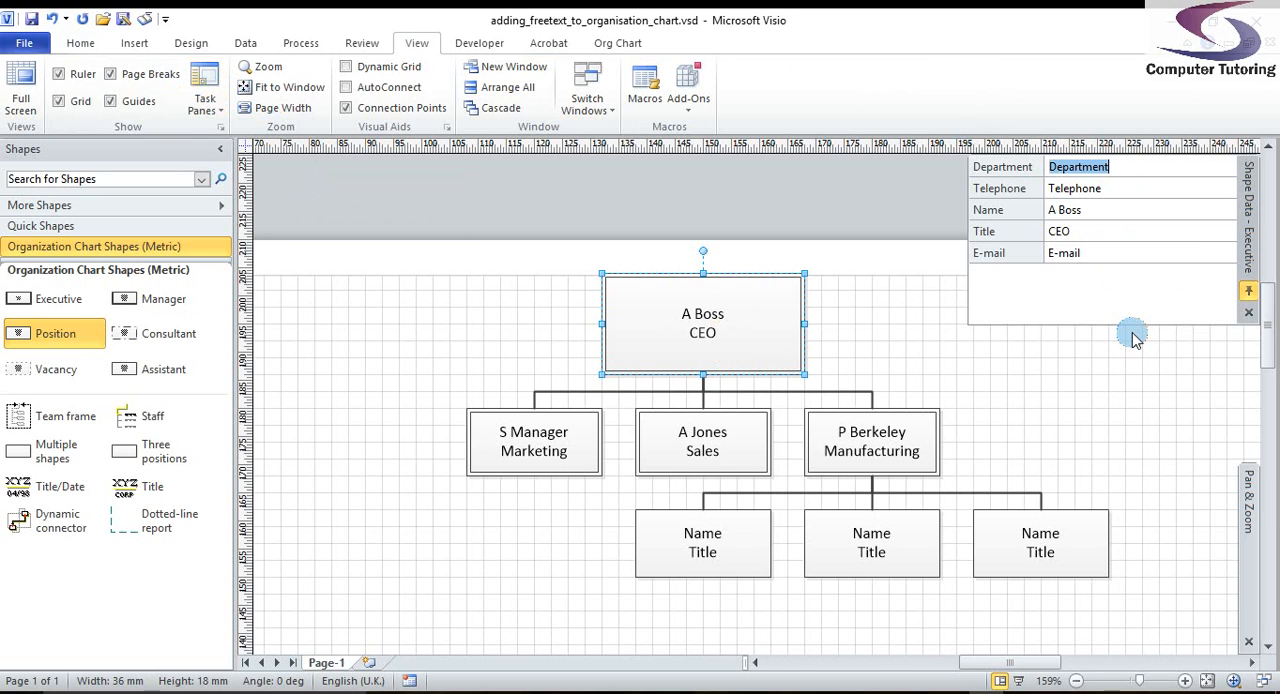
text(Executive Office)
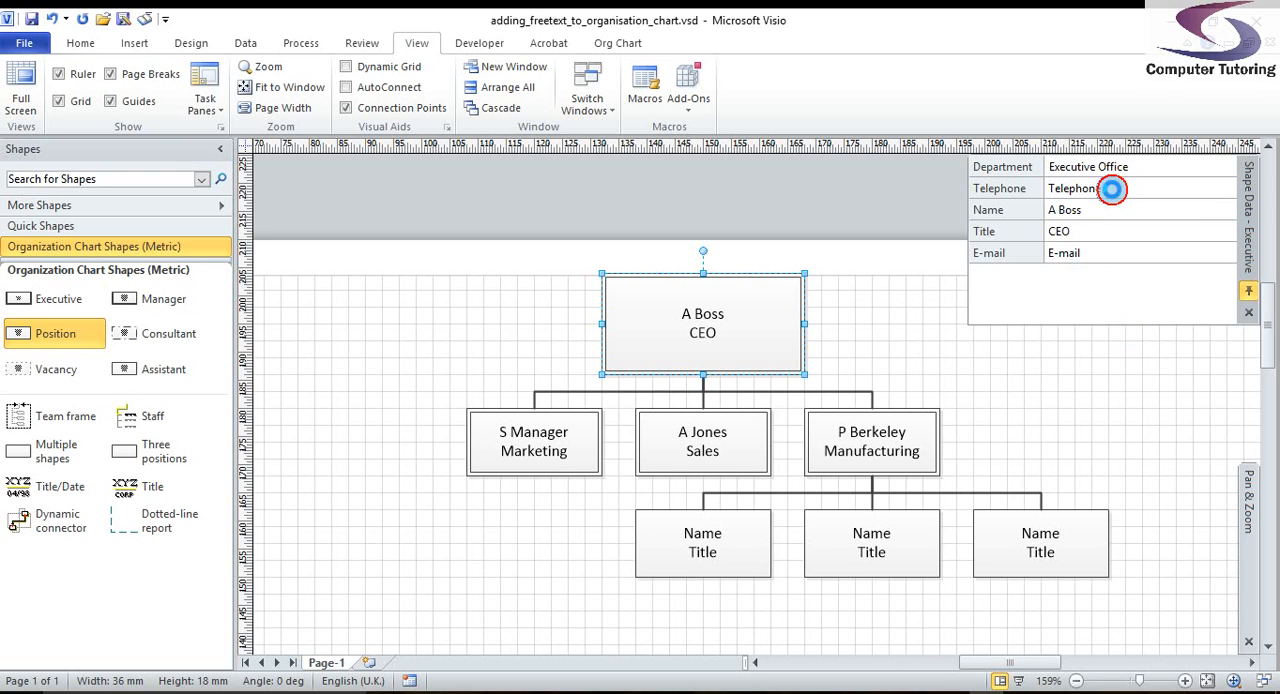
text(0800 15)
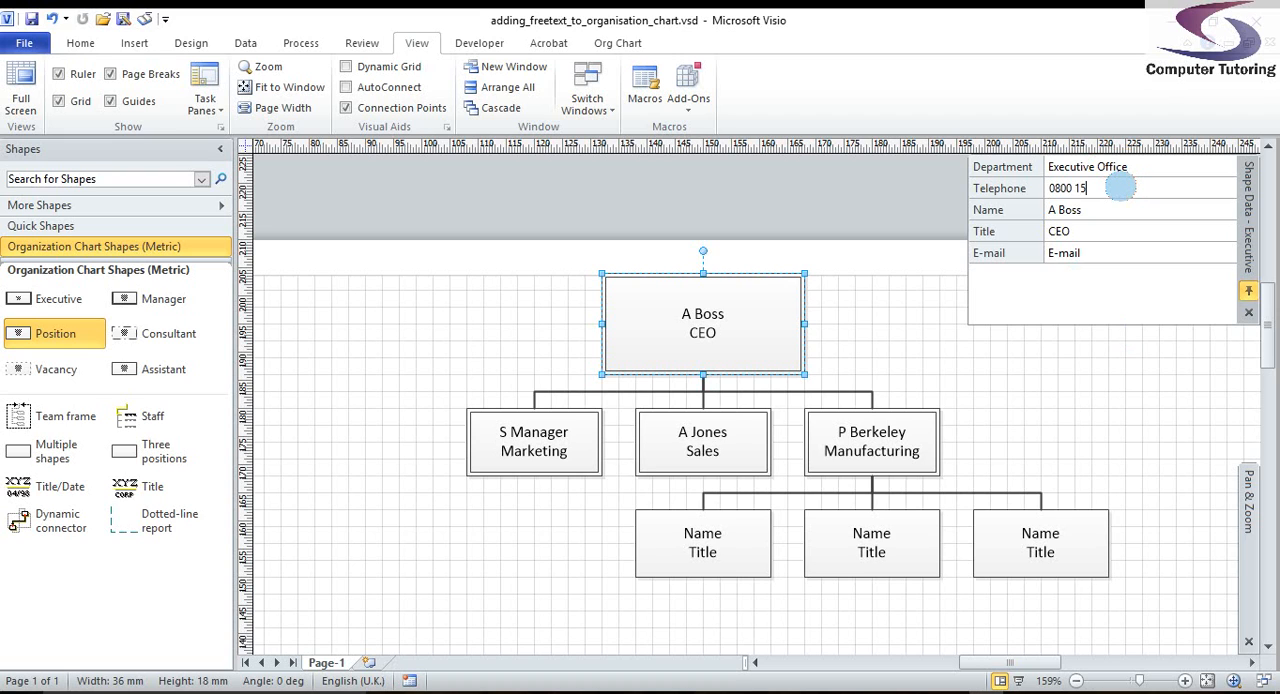
text(8 3588)
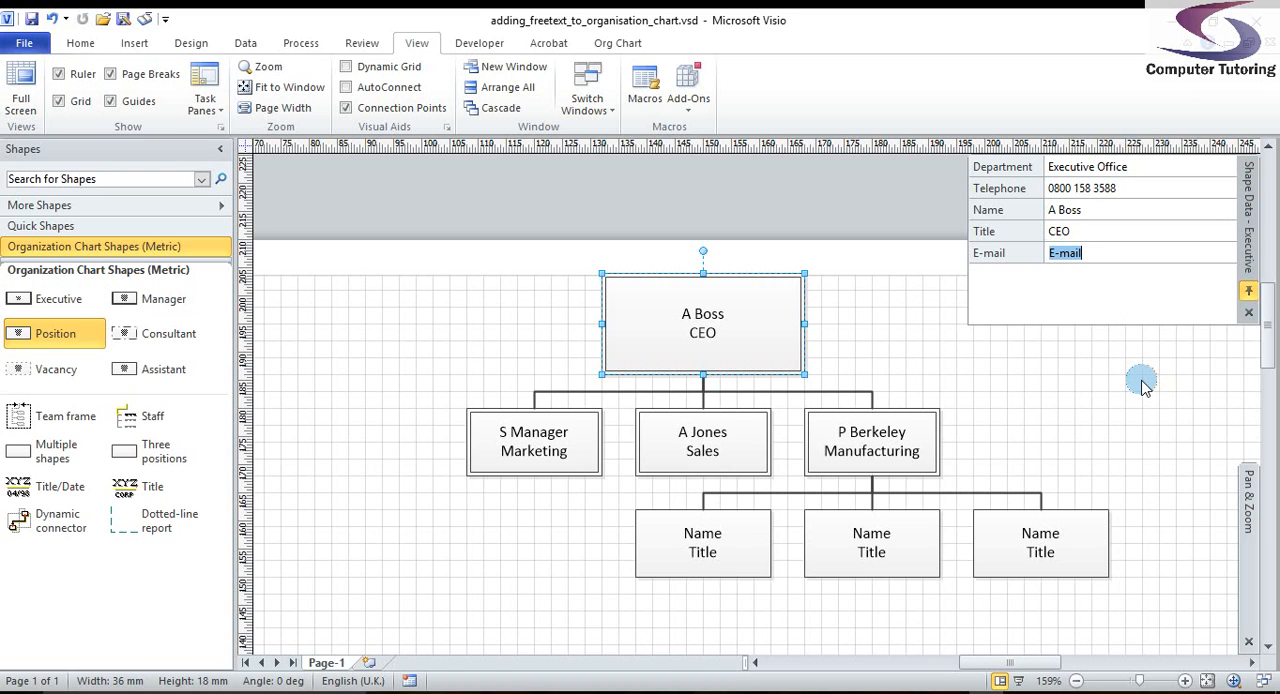
Open Define Shape Data for the CEO box from the Shape Data window's menu
right_click(1020, 250)
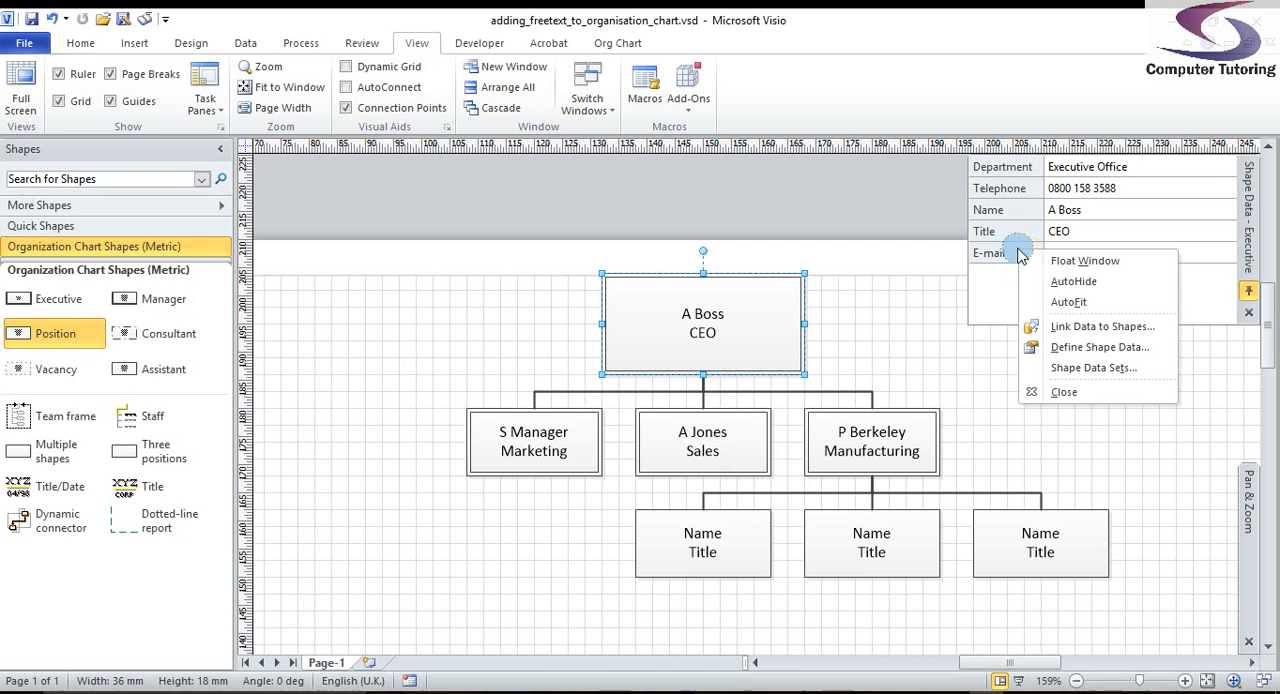
mouse_move(1099, 347)
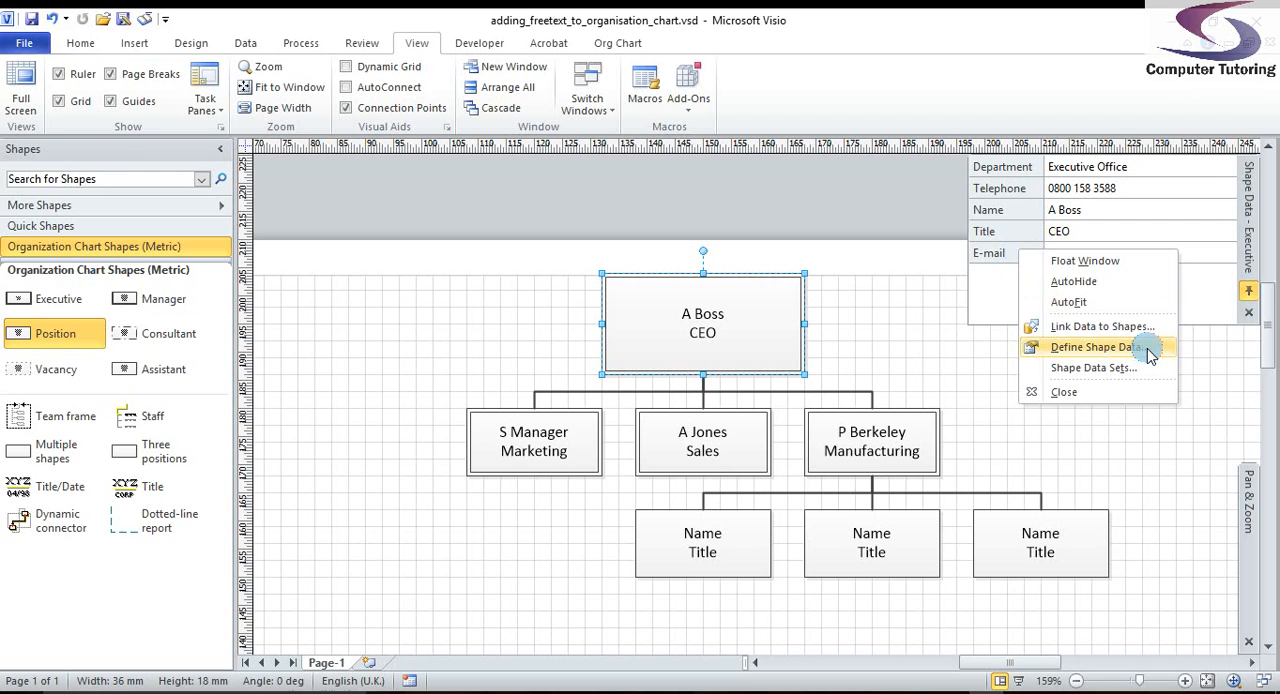
click(1092, 346)
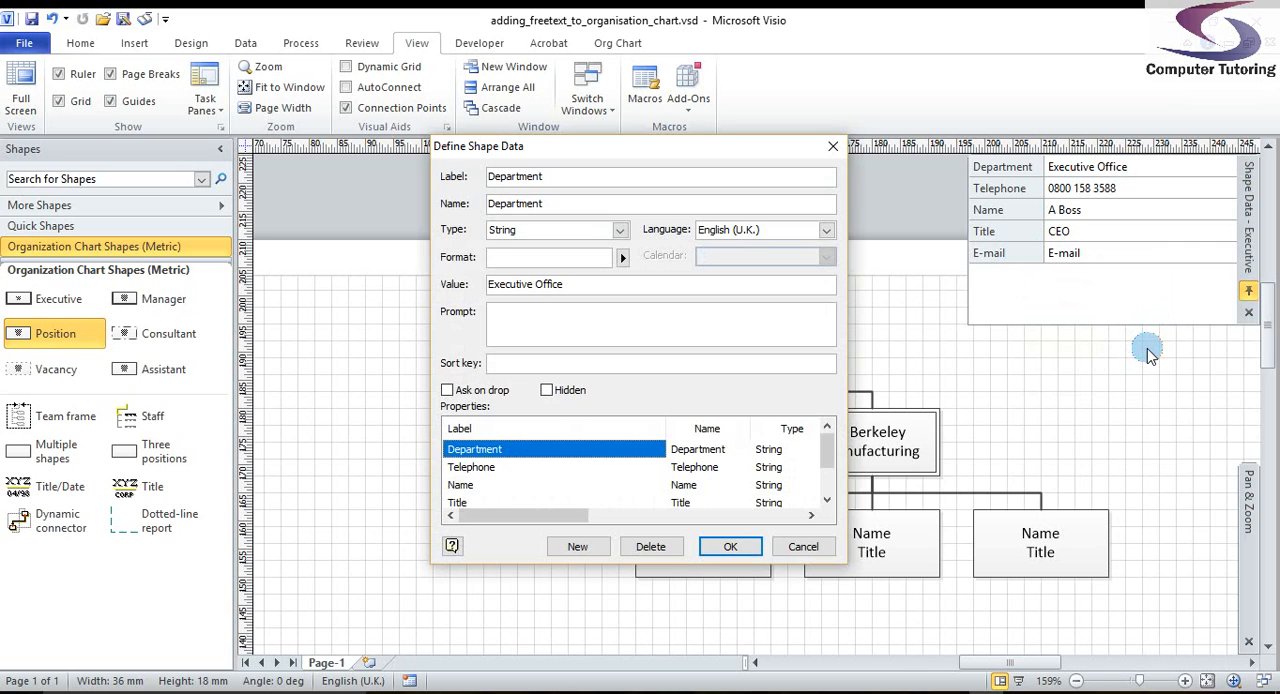
mouse_move(1020, 210)
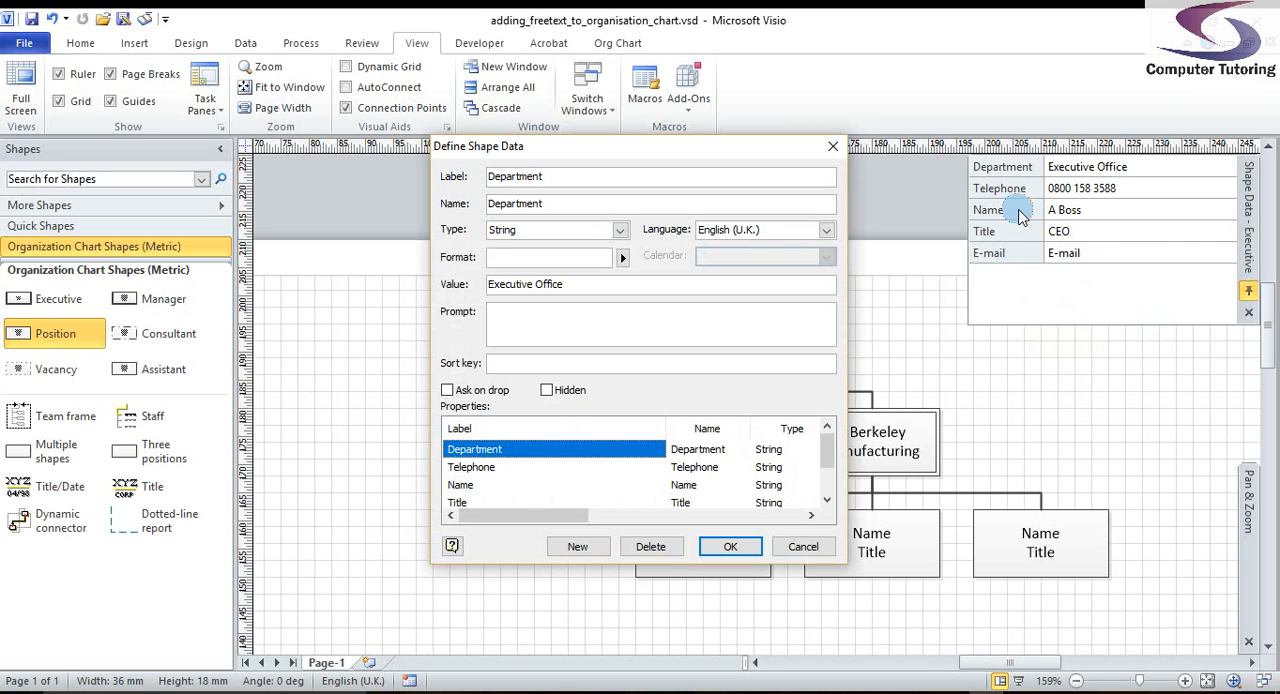
mouse_move(1005, 360)
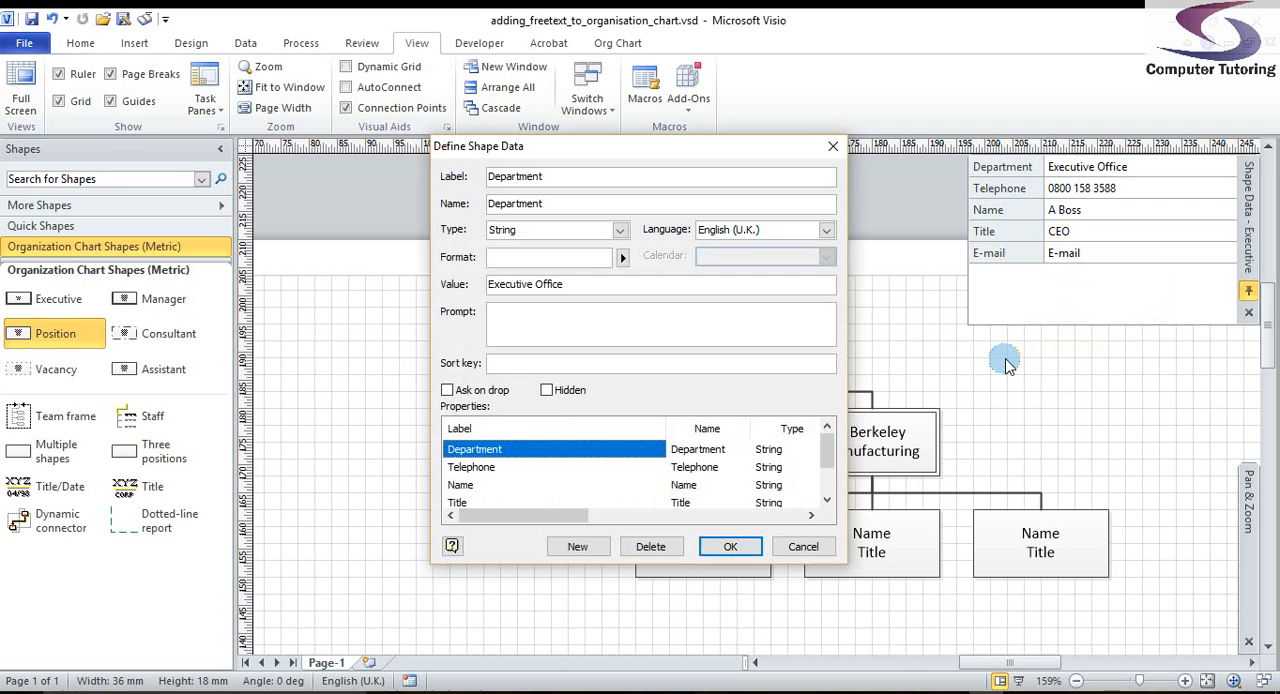
Add a 'Car' field with prompt 'Please enter the model and make of car'
click(577, 546)
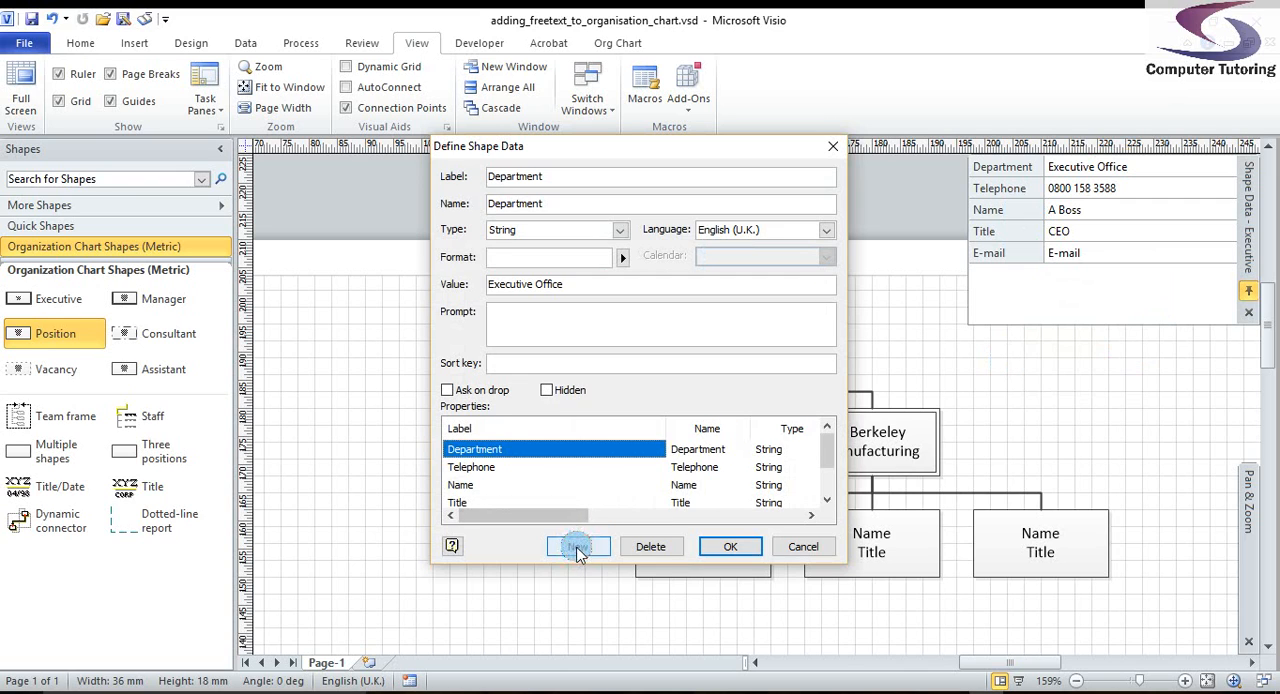
click(577, 546)
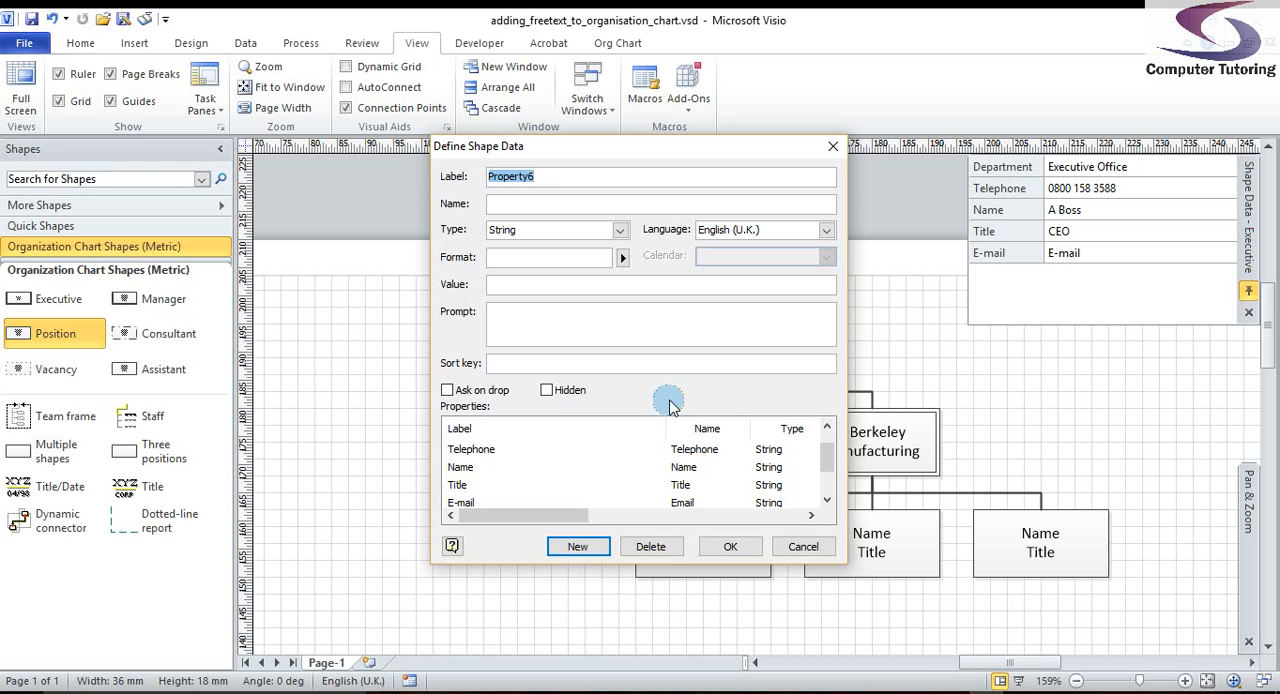
text(C)
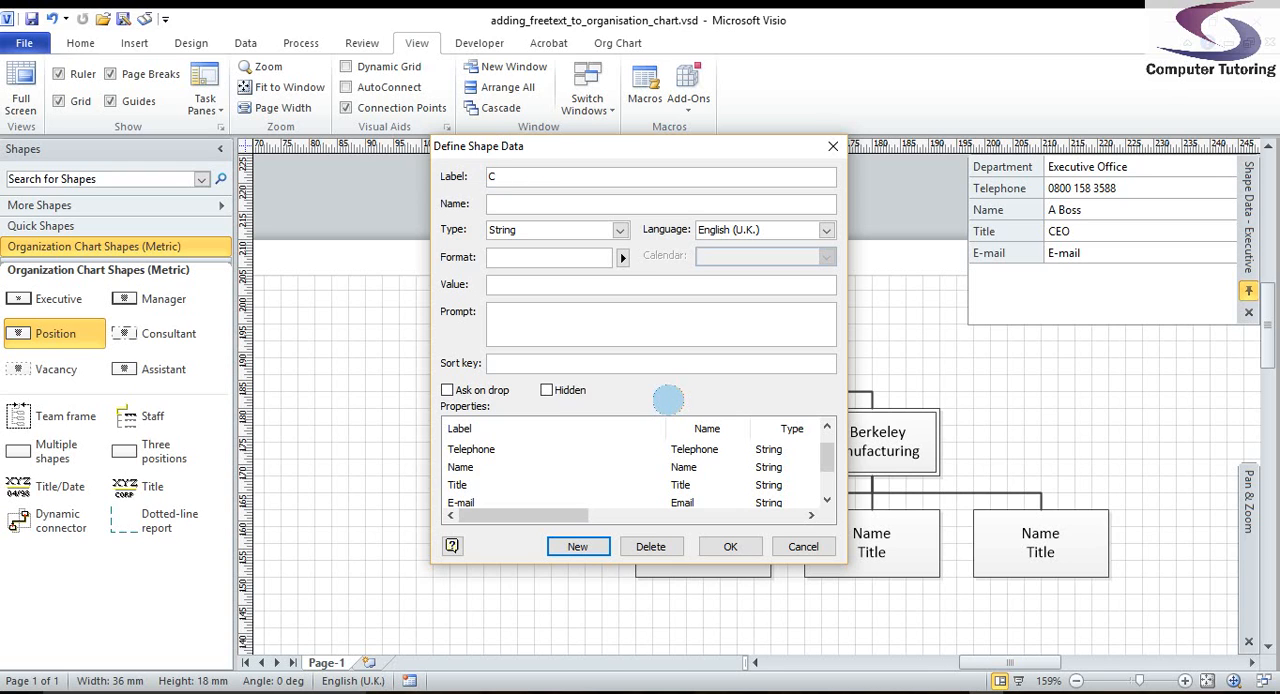
text(ar)
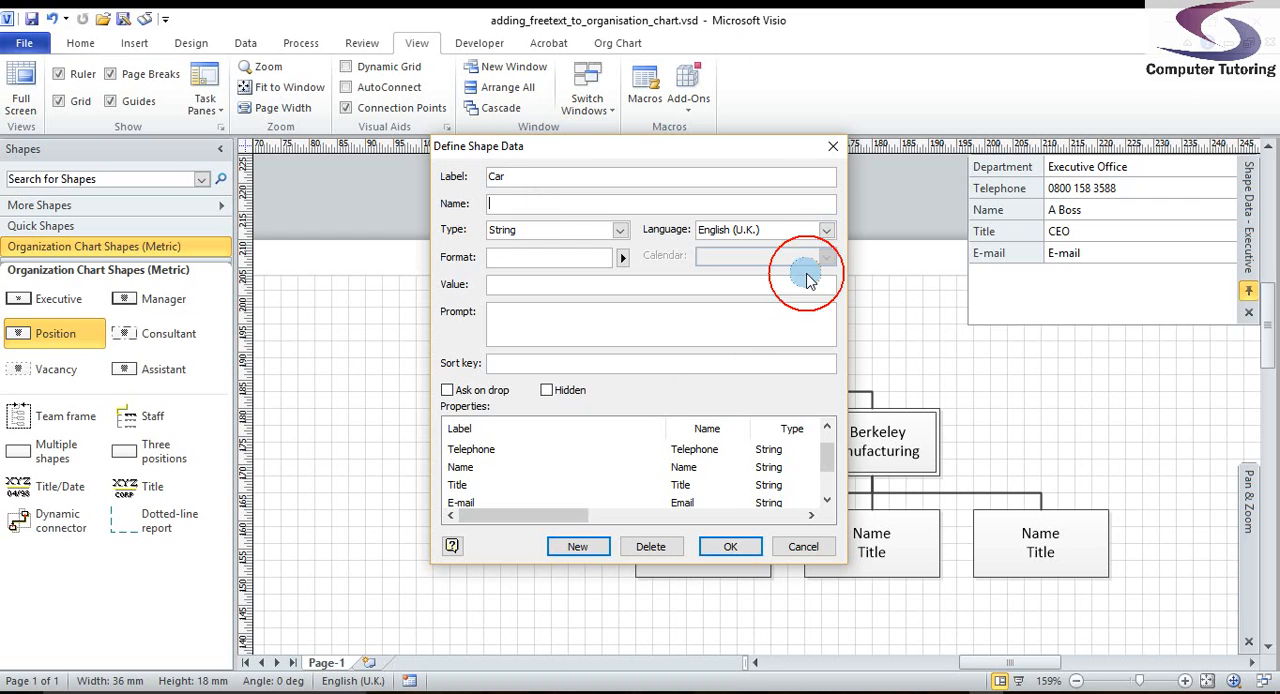
mouse_move(845, 335)
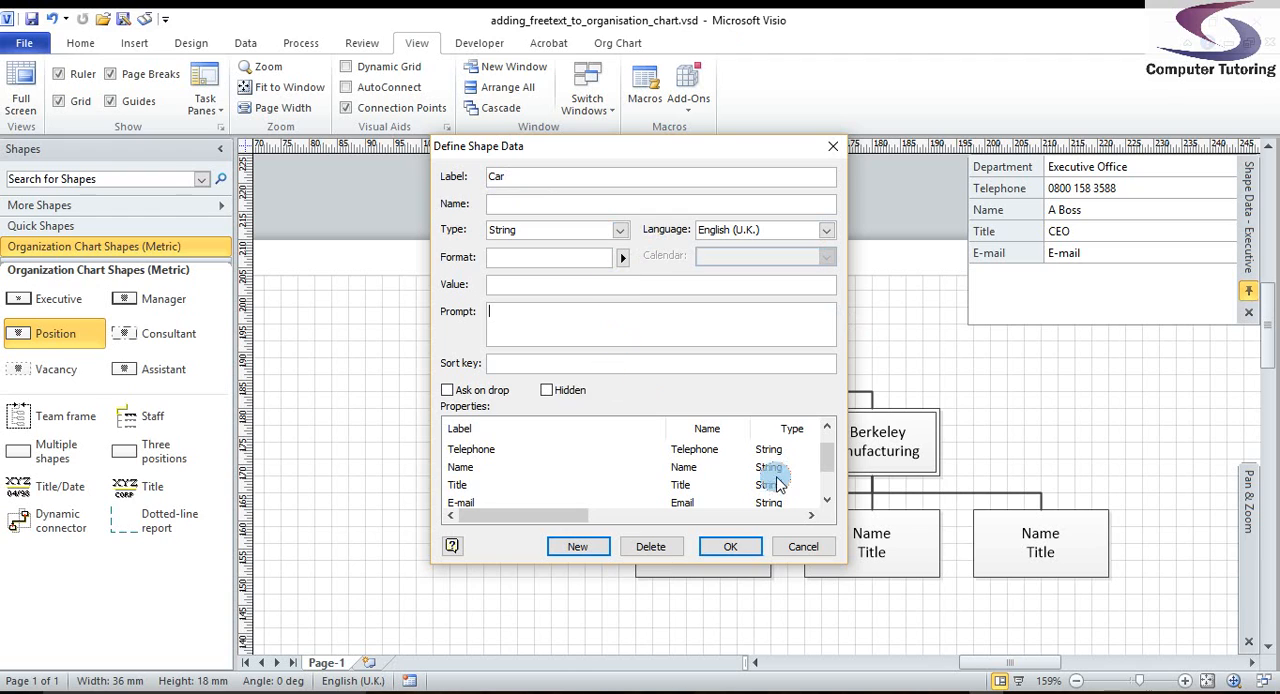
text(Please enter t)
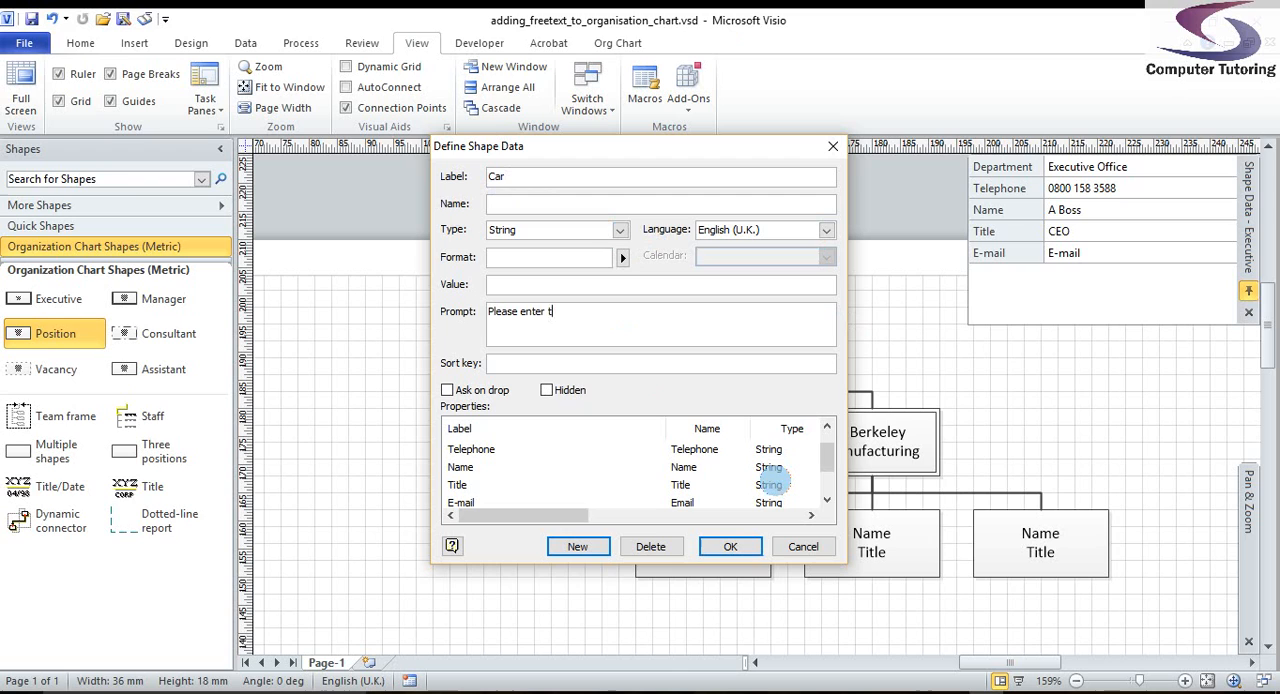
text(he model and make of car)
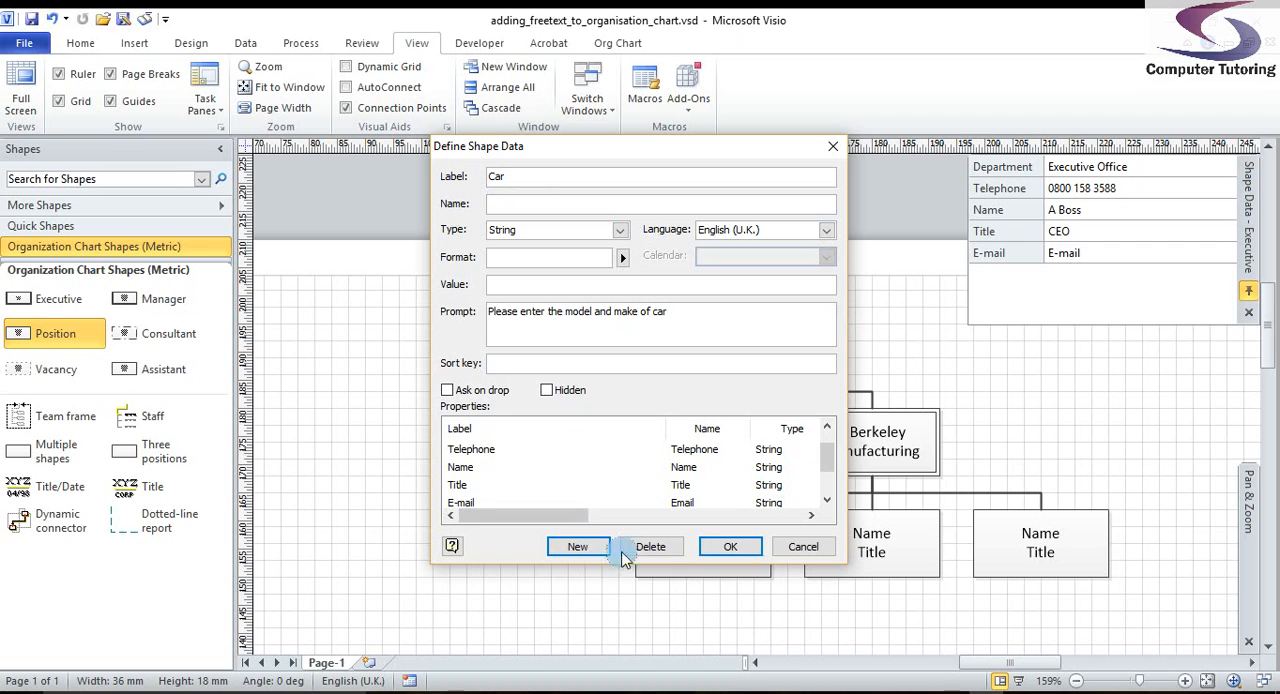
Confirm the Car field and enter 'Jagu' as the CEO box's car value
click(730, 546)
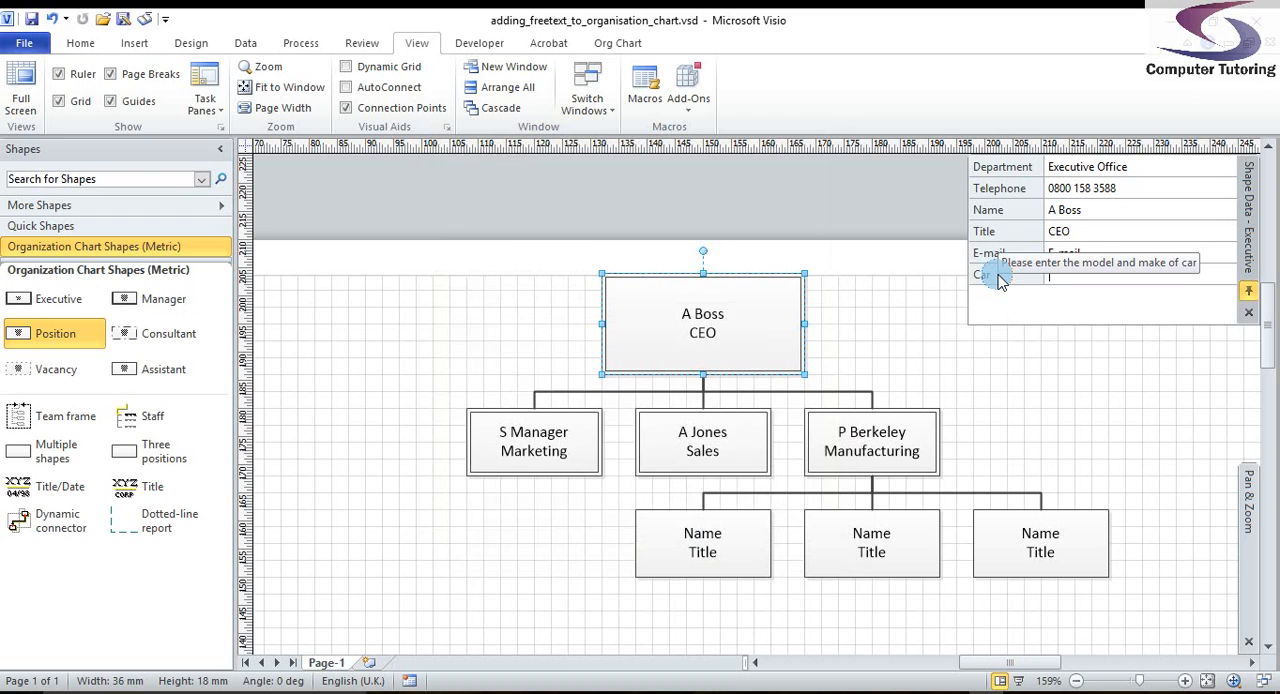
click(1090, 273)
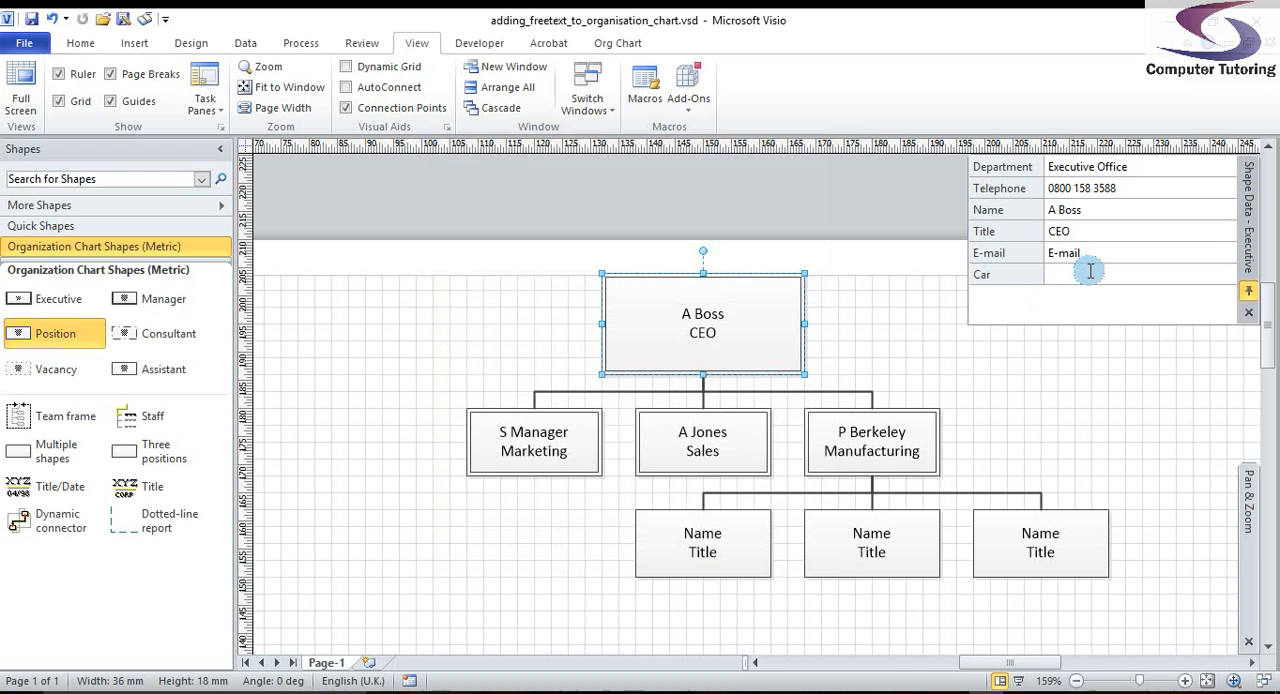
text(Jagu)
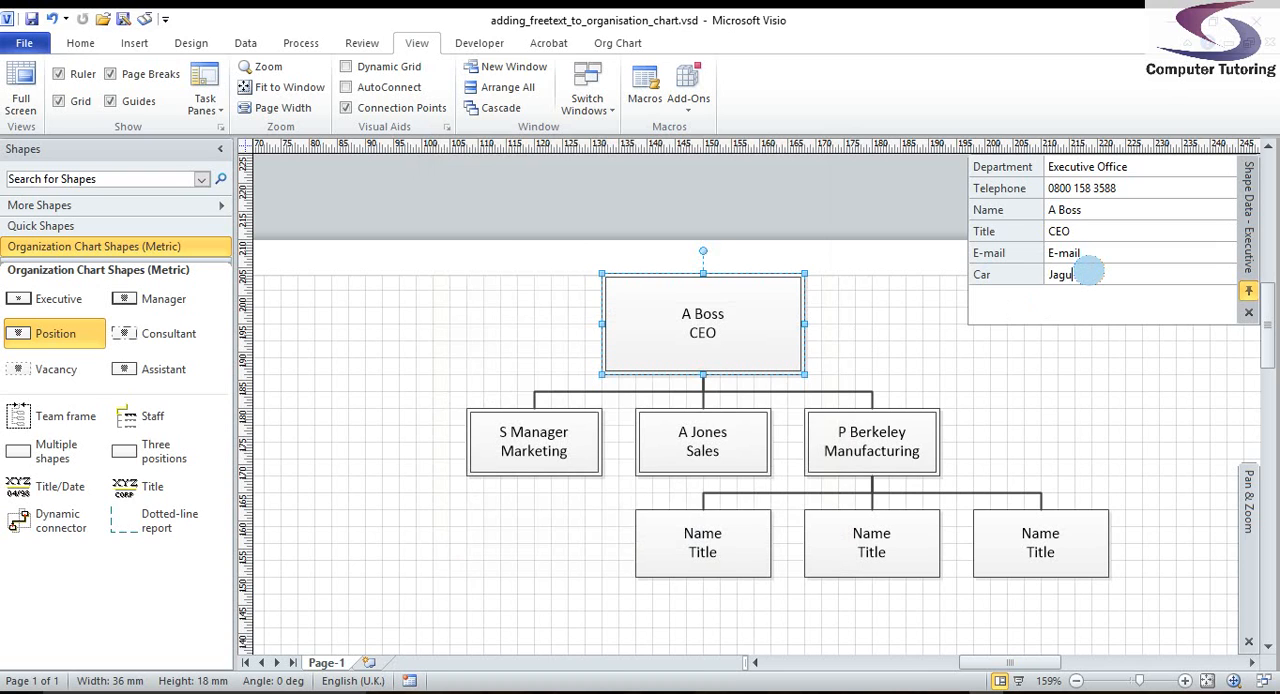